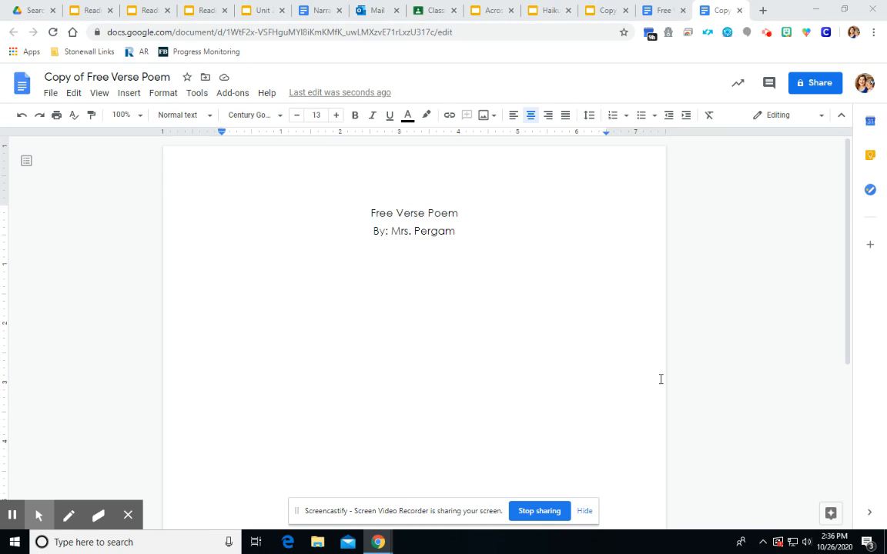
pyautogui.moveTo(481, 229)
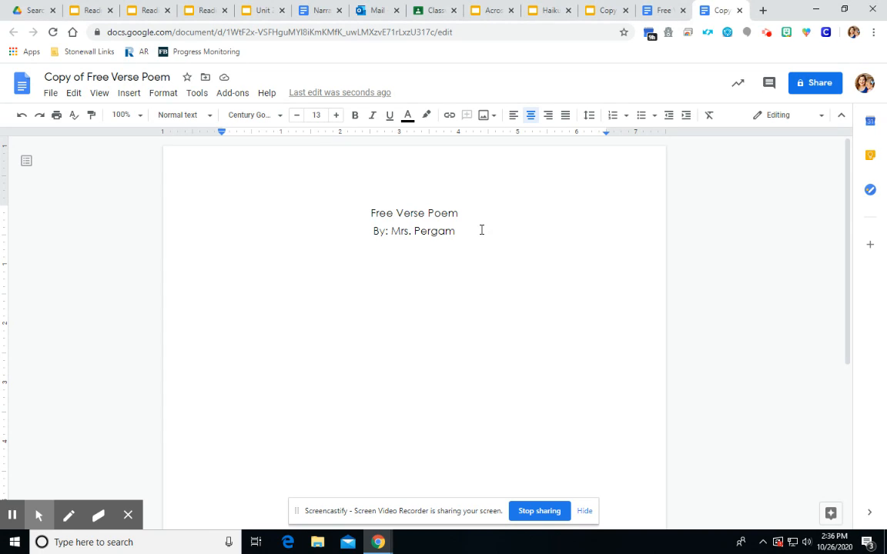
pyautogui.moveTo(426, 275)
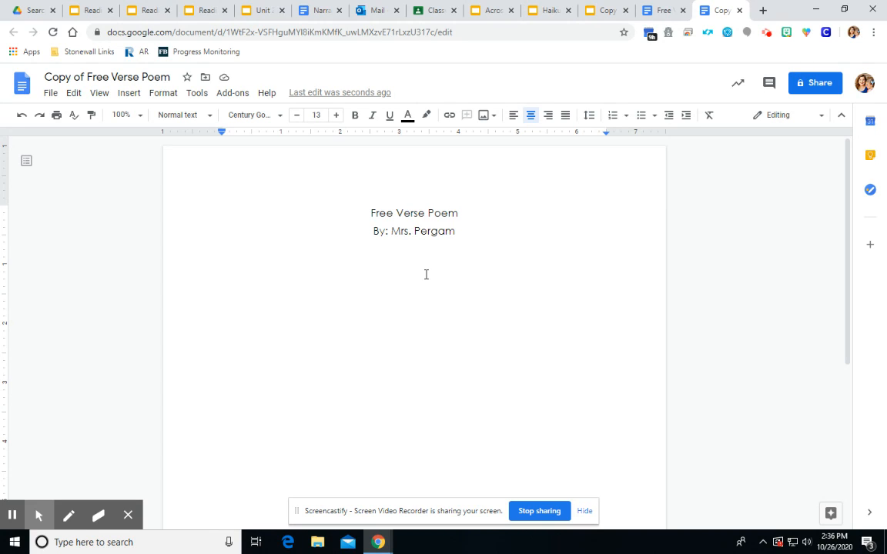
# - Type the centered lines 'People gathered all around.', 'Food smelling yummy.', 'noises and pots banging'
pyautogui.write('People gat')
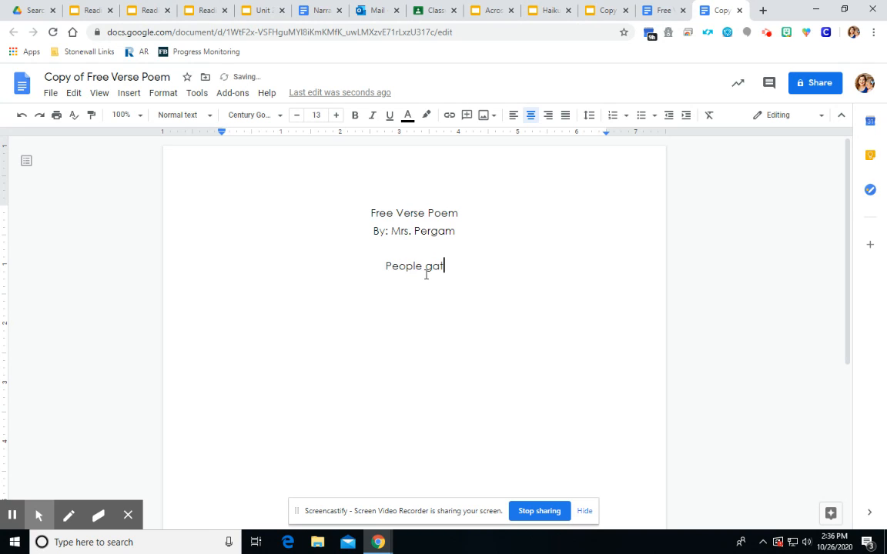
pyautogui.write('hered all ar')
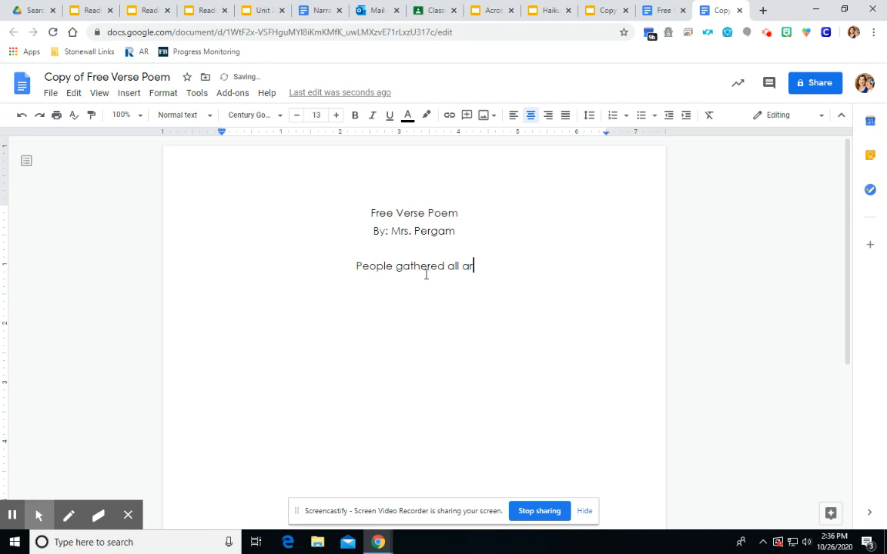
pyautogui.write('ound.')
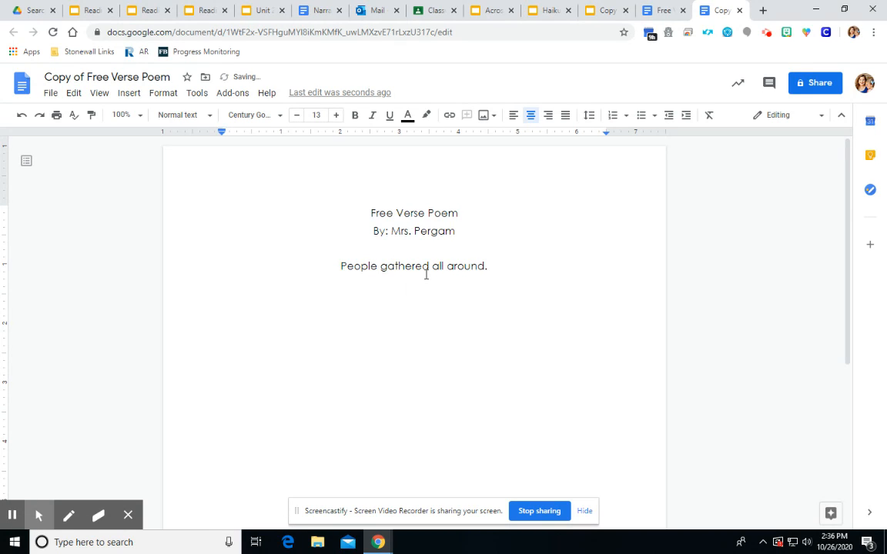
pyautogui.write('Food sm')
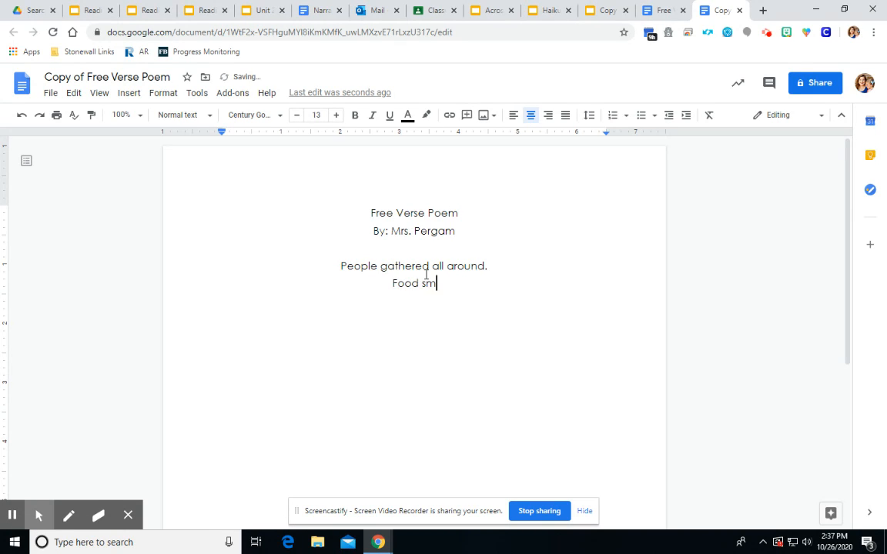
pyautogui.write('elling yu')
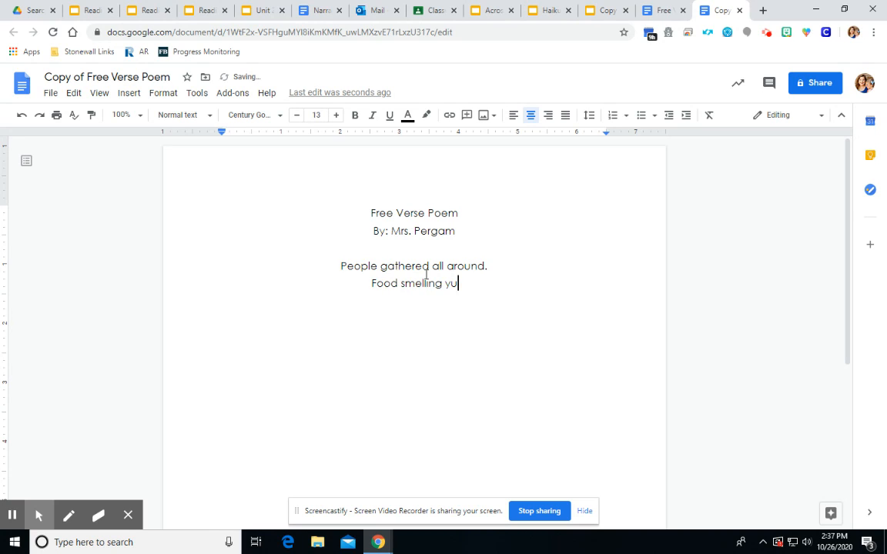
pyautogui.write('mmy.')
pyautogui.write('Loud')
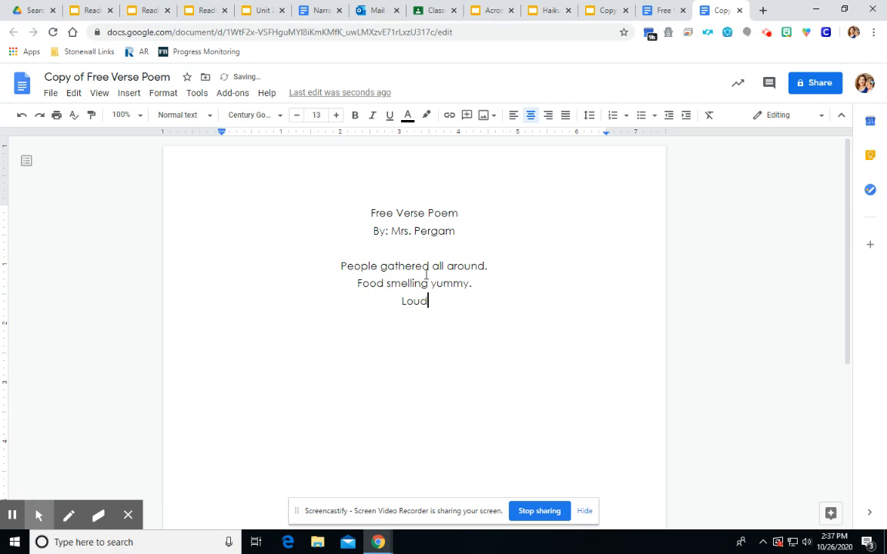
pyautogui.write('noises a')
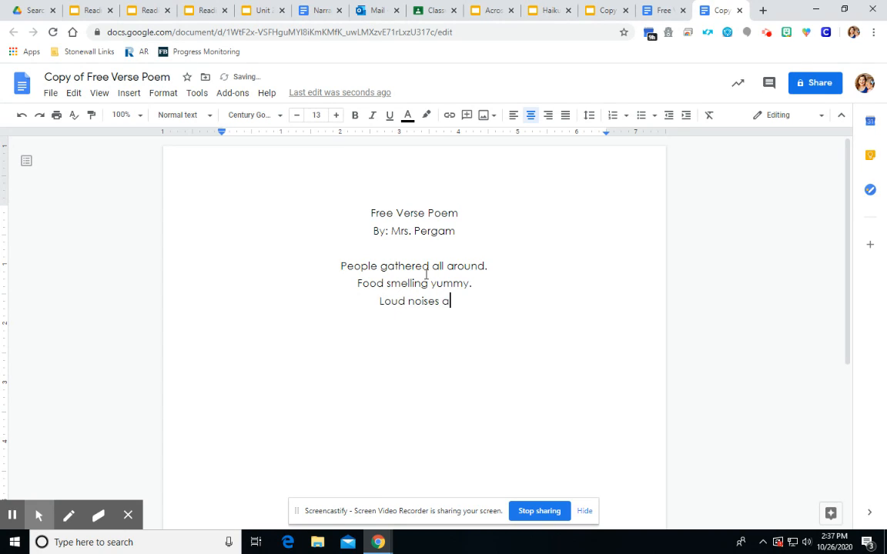
pyautogui.write('nd pots')
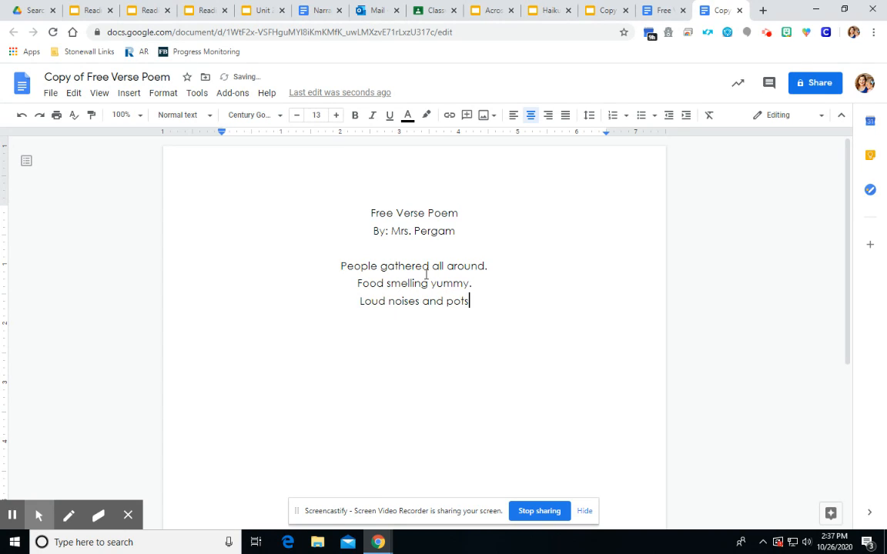
pyautogui.write('banging')
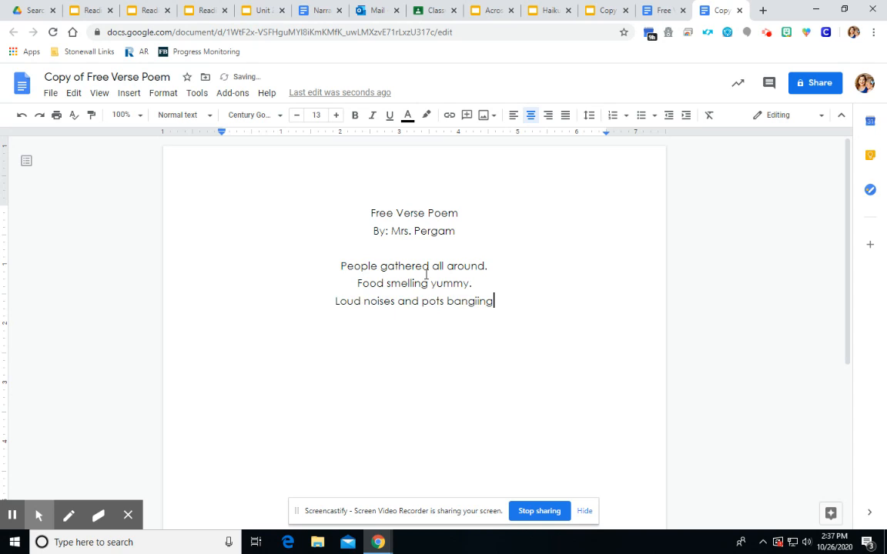
# - Start a fourth poem line reading 'It's finally tim'
pyautogui.press('enter')
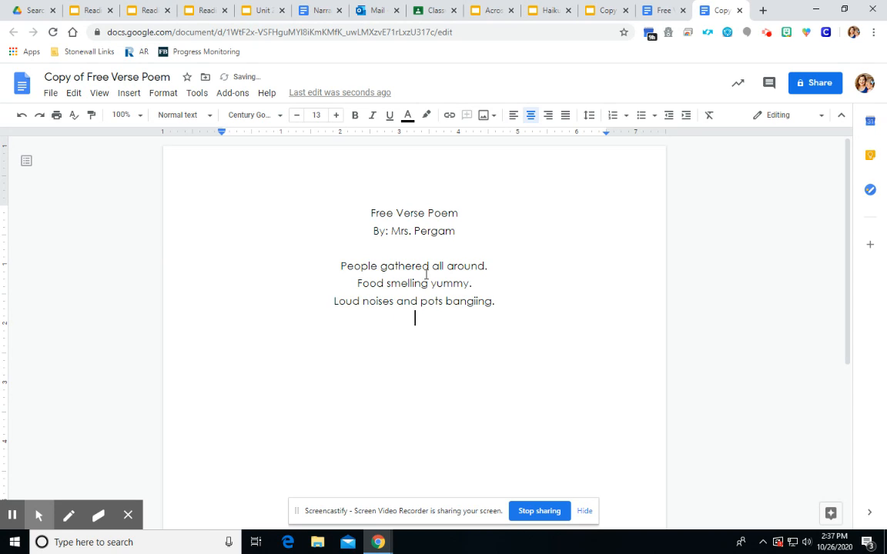
pyautogui.write("It's")
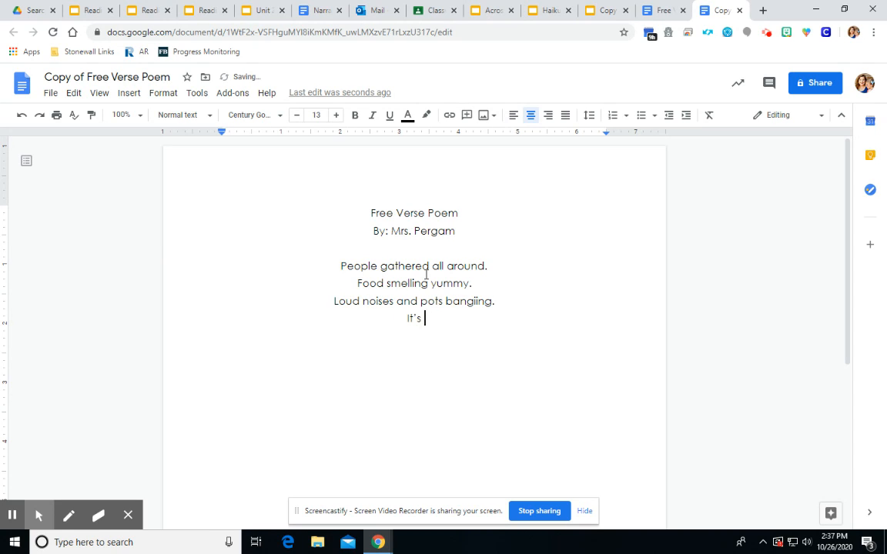
pyautogui.write('finally tim')
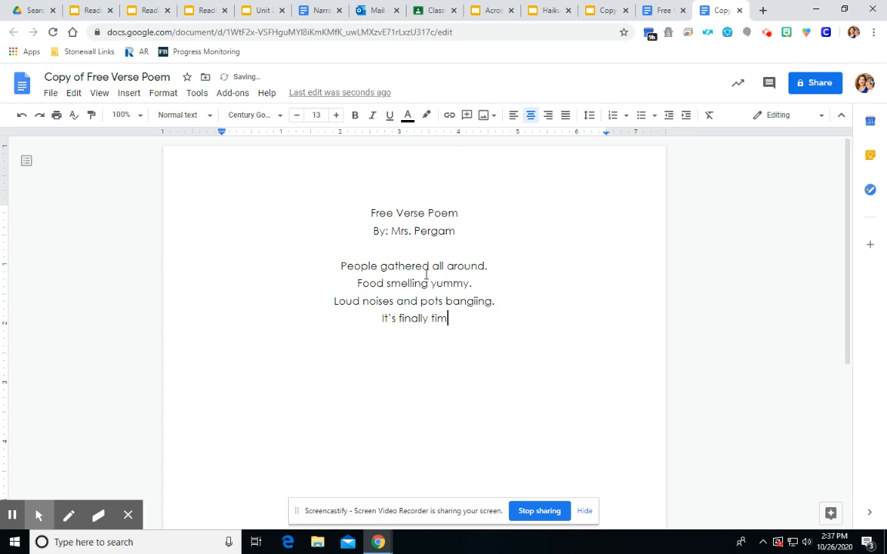